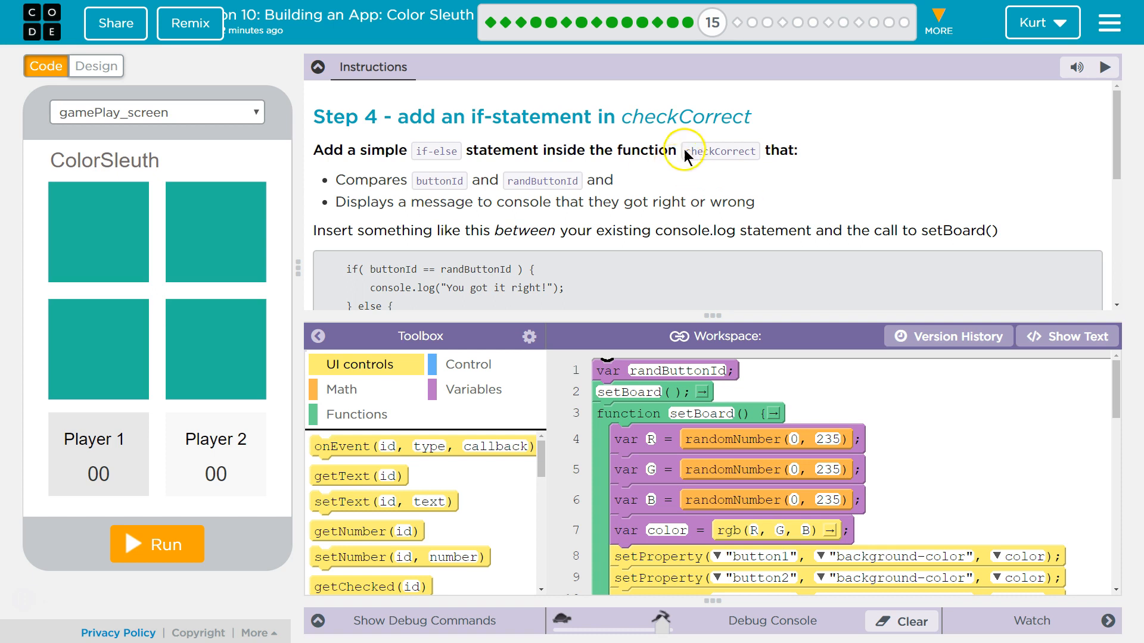
mouse_move(418, 167)
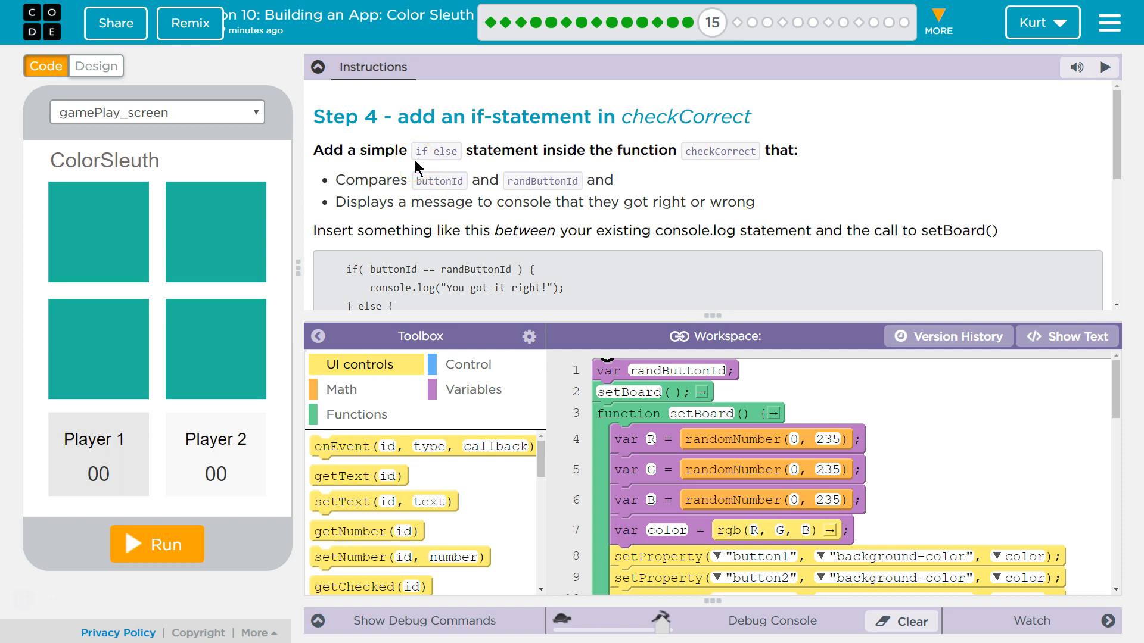
mouse_move(429, 186)
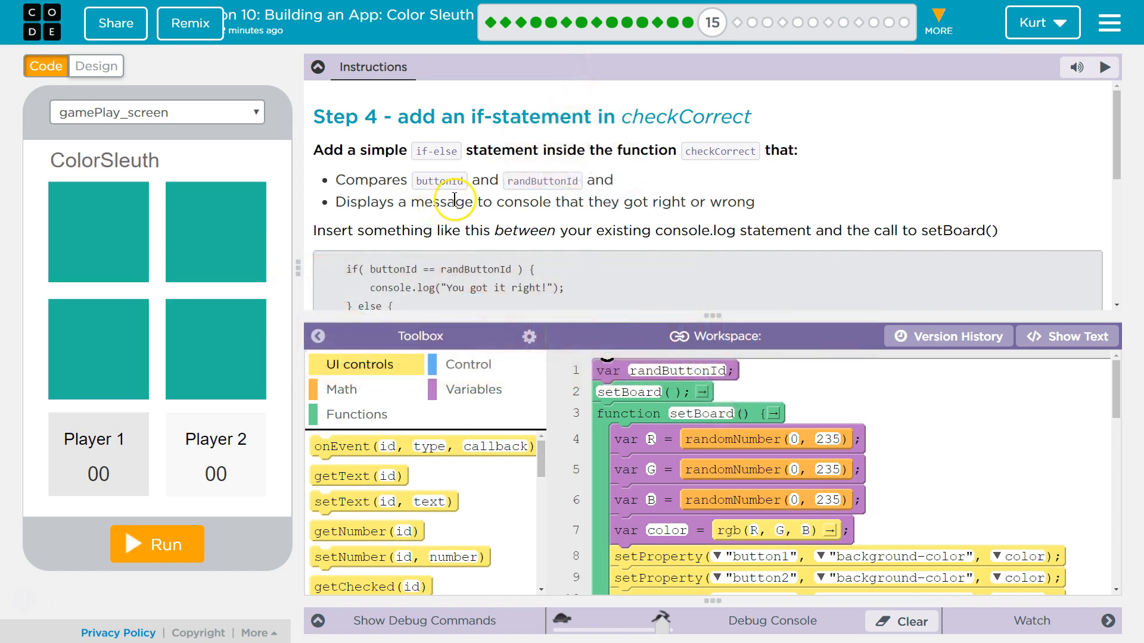
mouse_move(565, 204)
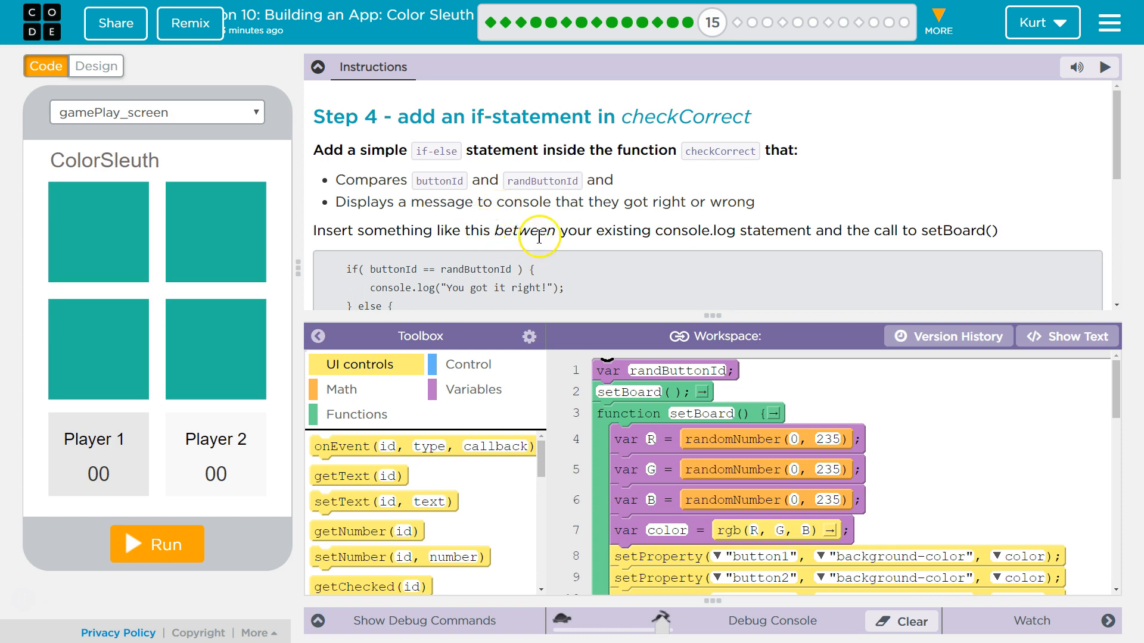
mouse_move(905, 231)
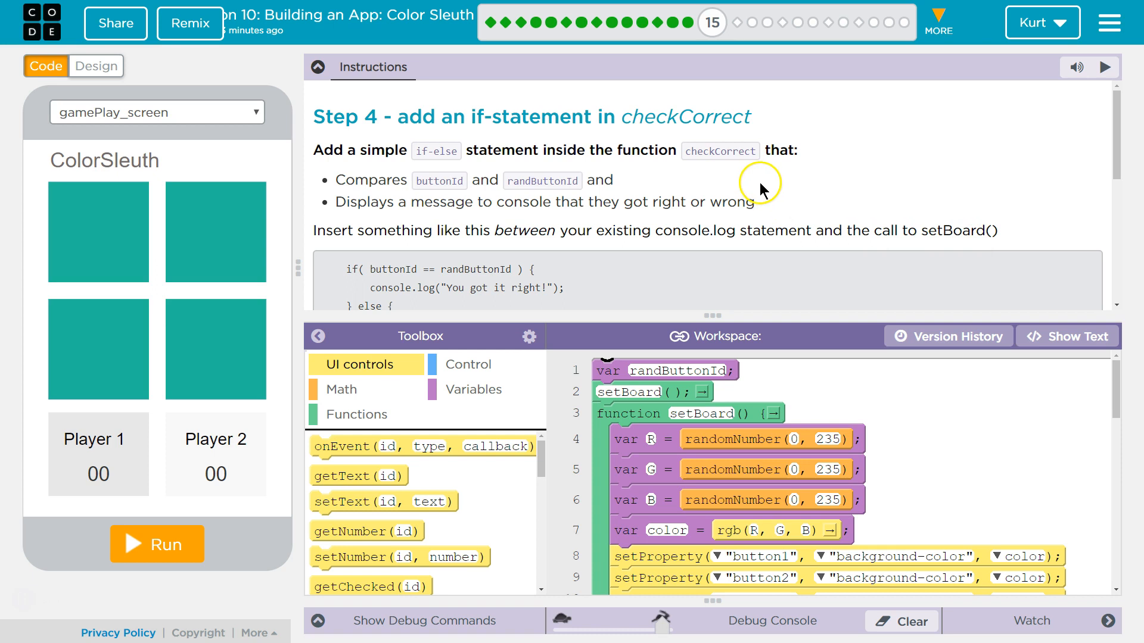
mouse_move(534, 180)
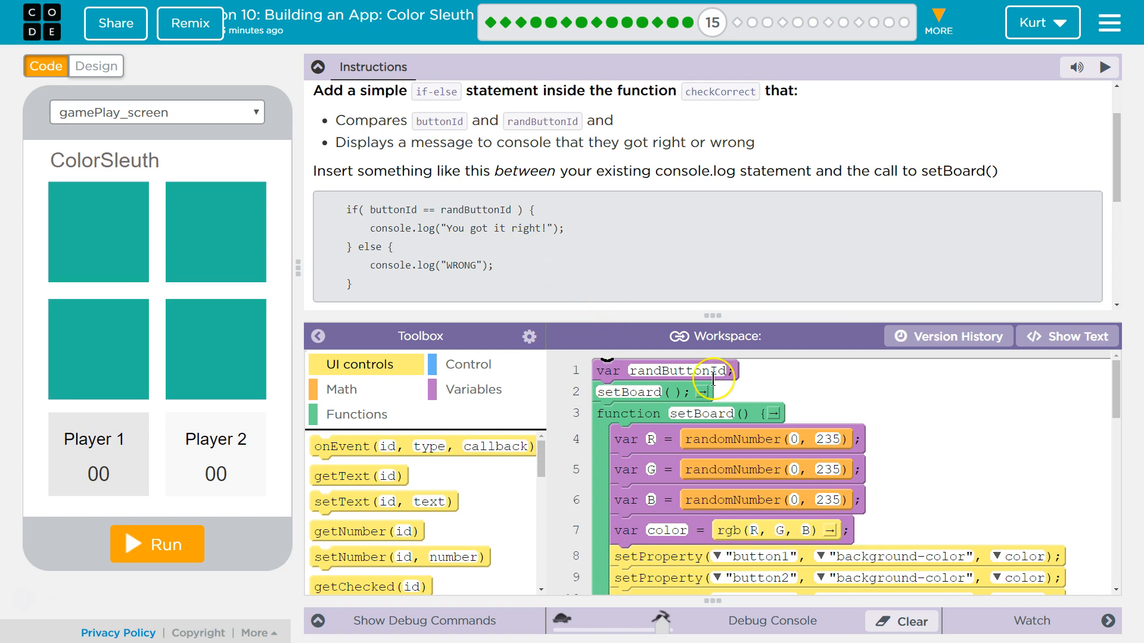
- Insert an if-else block into checkCorrect with the condition buttonId == randButtonId
scroll(down, 3)
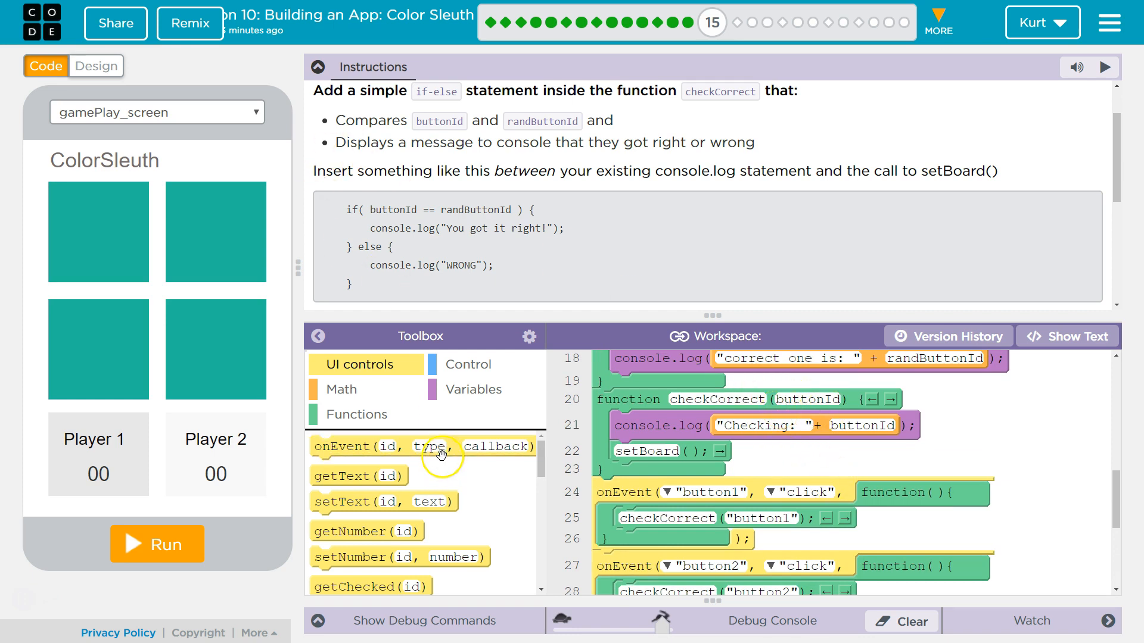
click(468, 365)
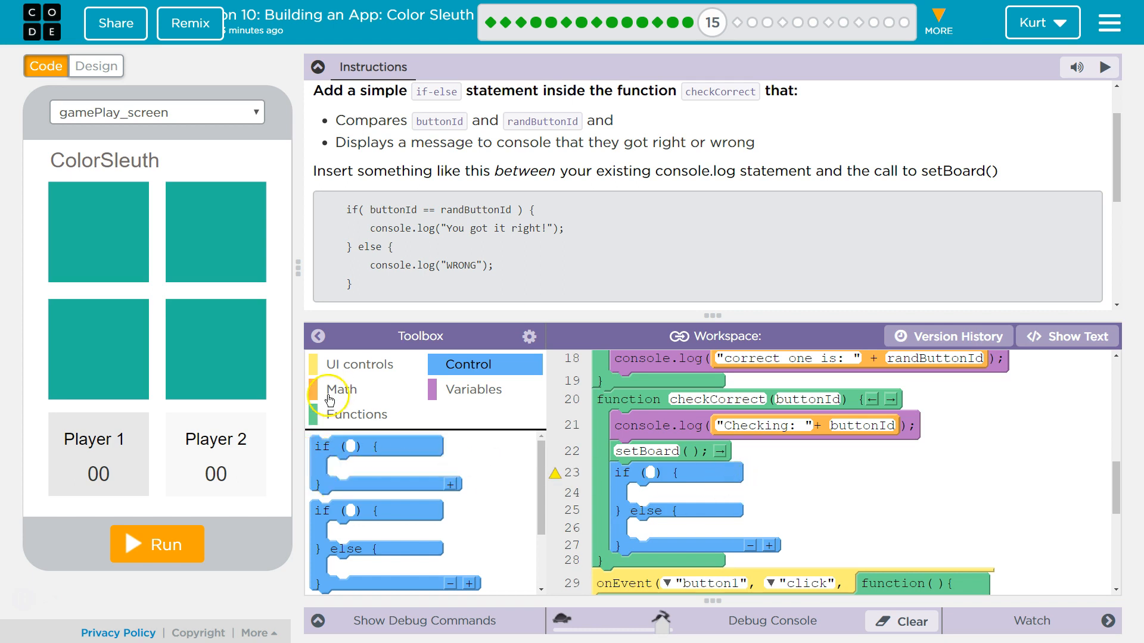
click(341, 389)
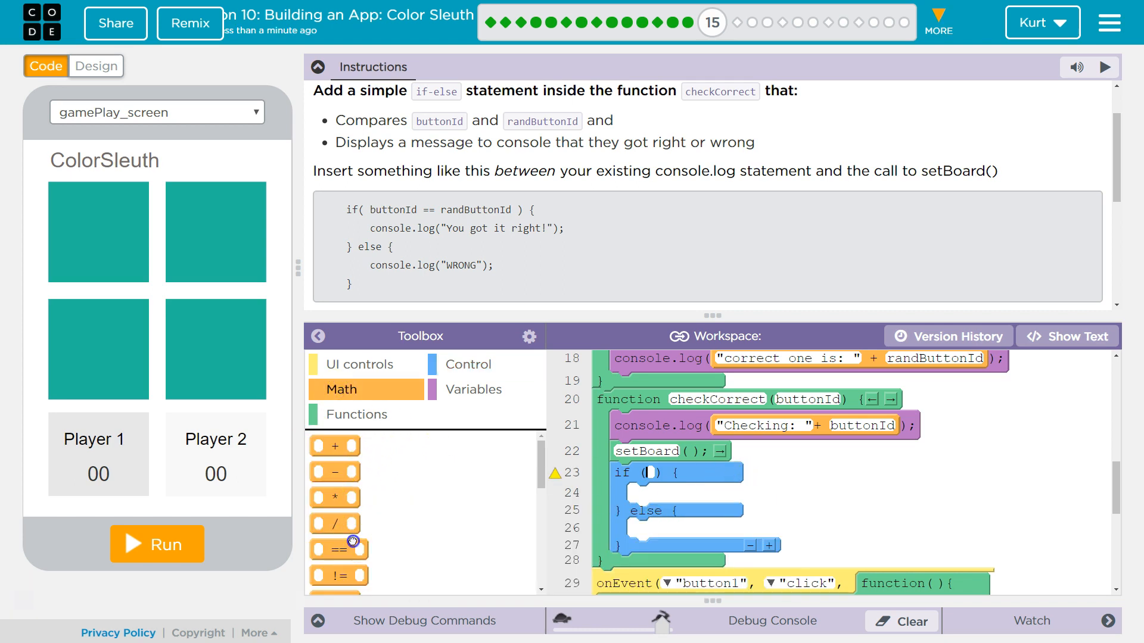
drag(338, 549, 667, 478)
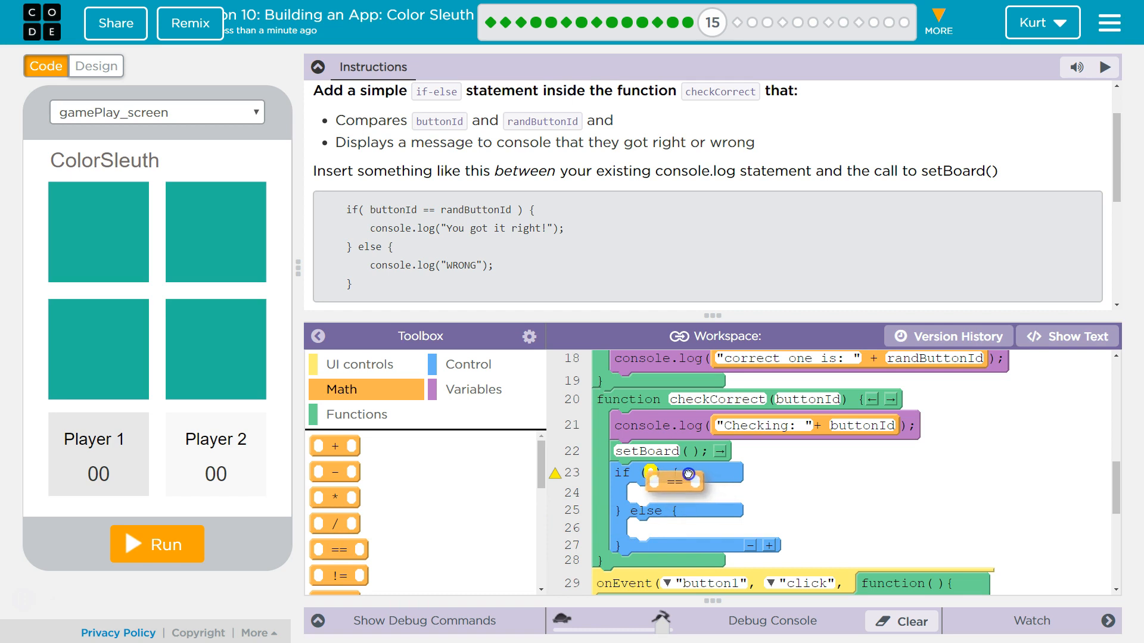
mouse_move(338, 550)
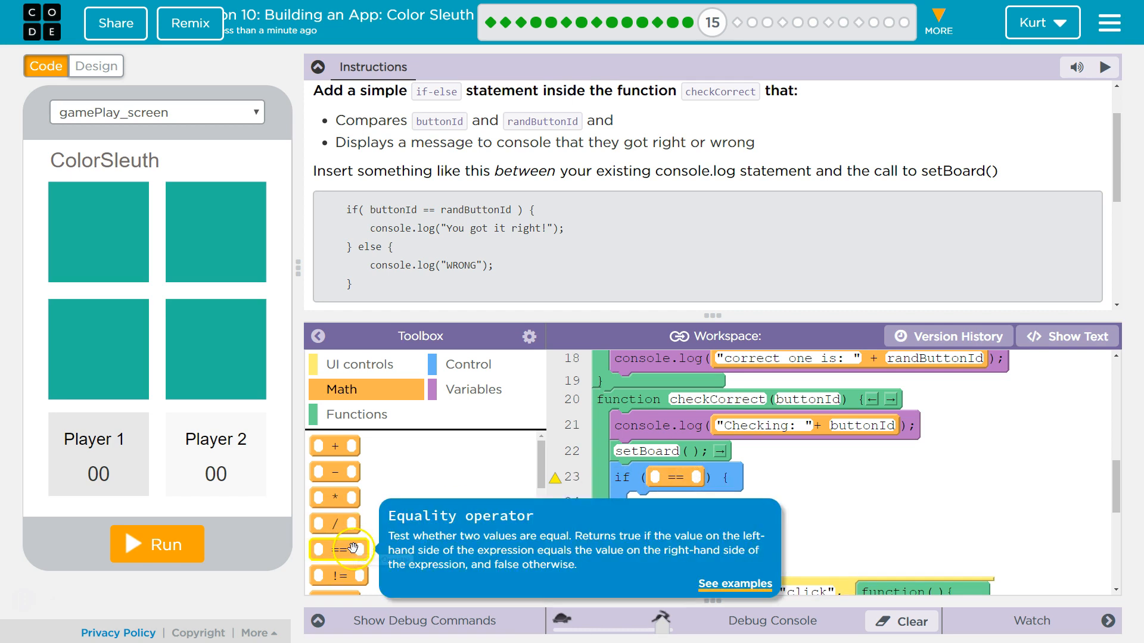
mouse_move(409, 522)
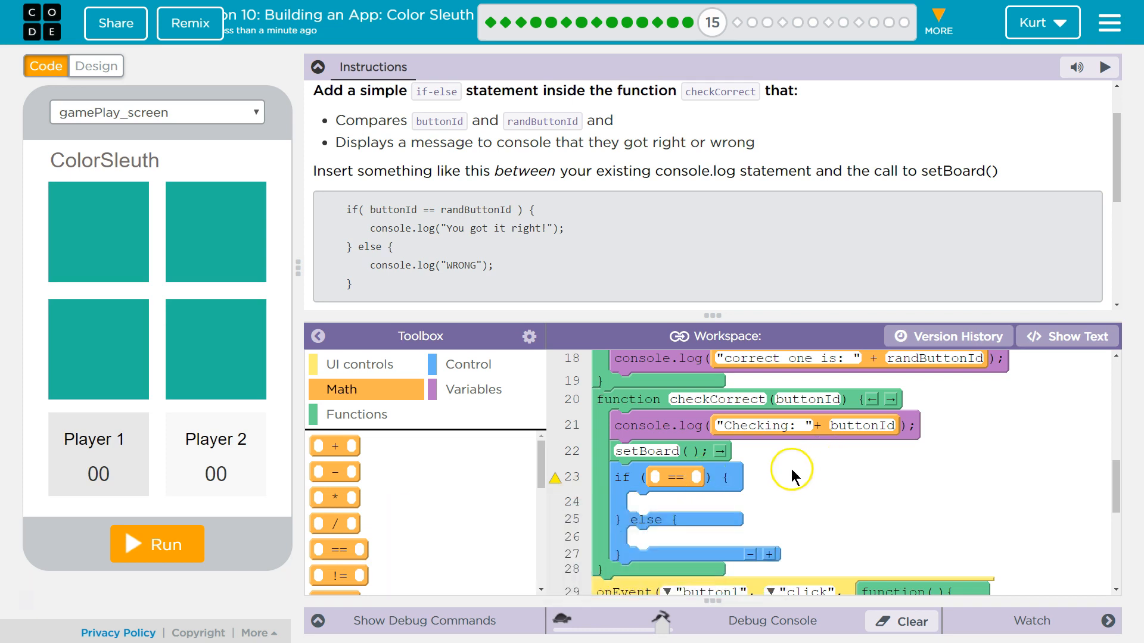
mouse_move(428, 409)
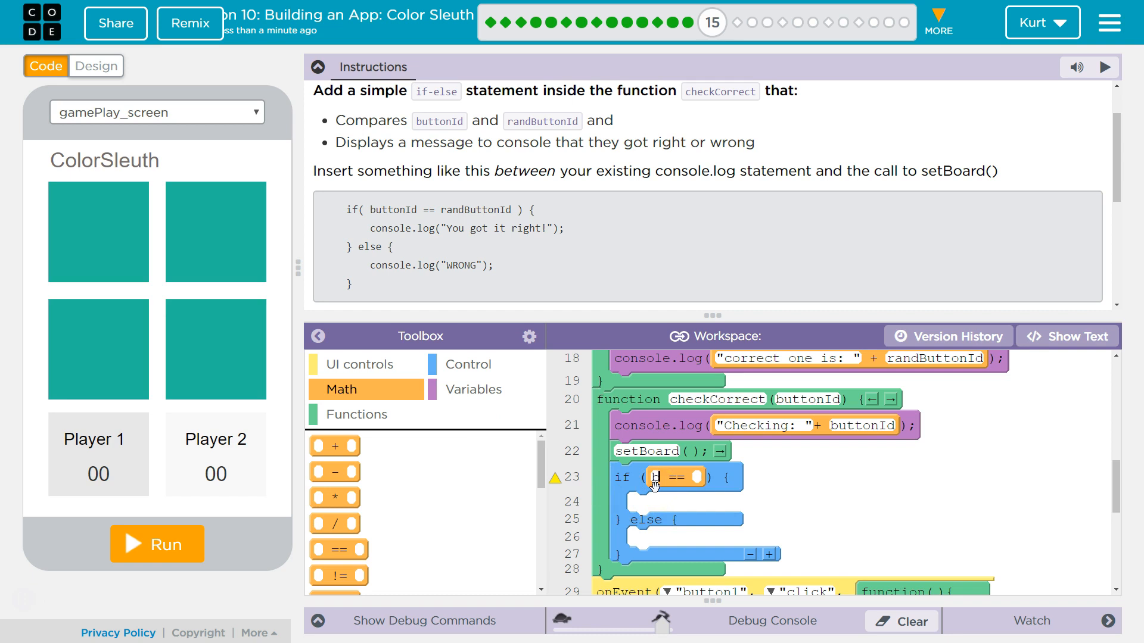
text(buttonId)
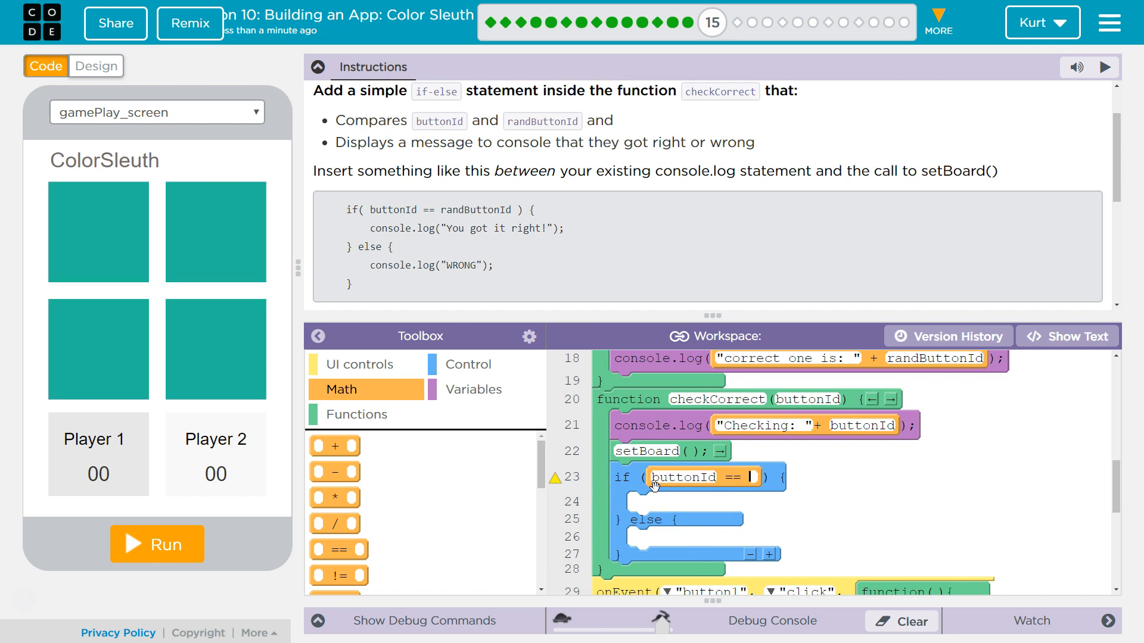
text(randButtonId)
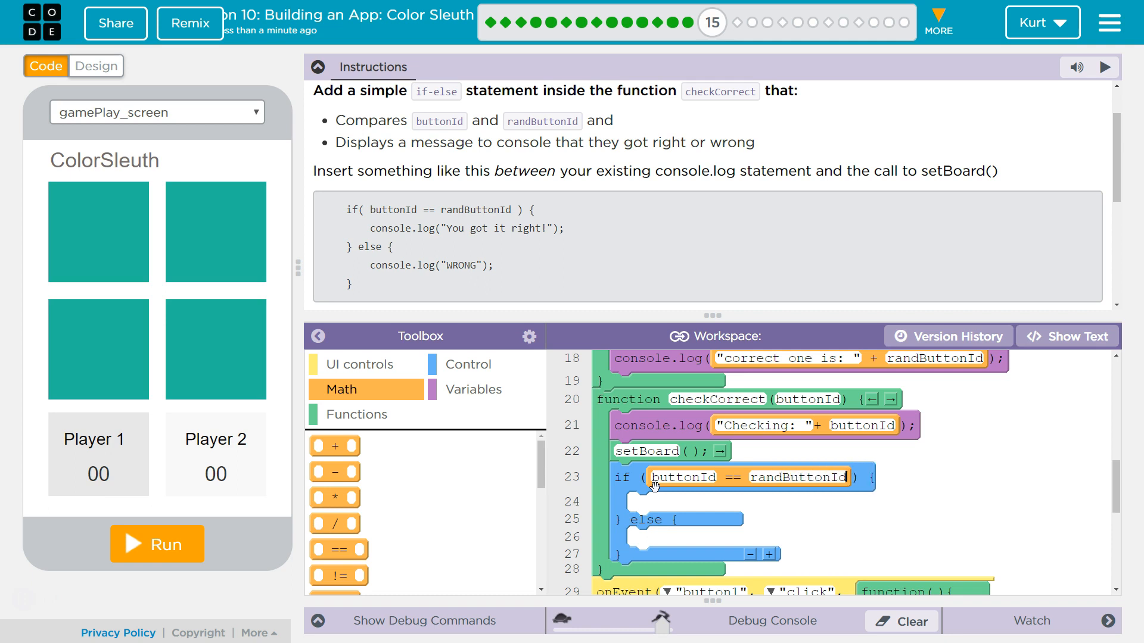
mouse_move(464, 382)
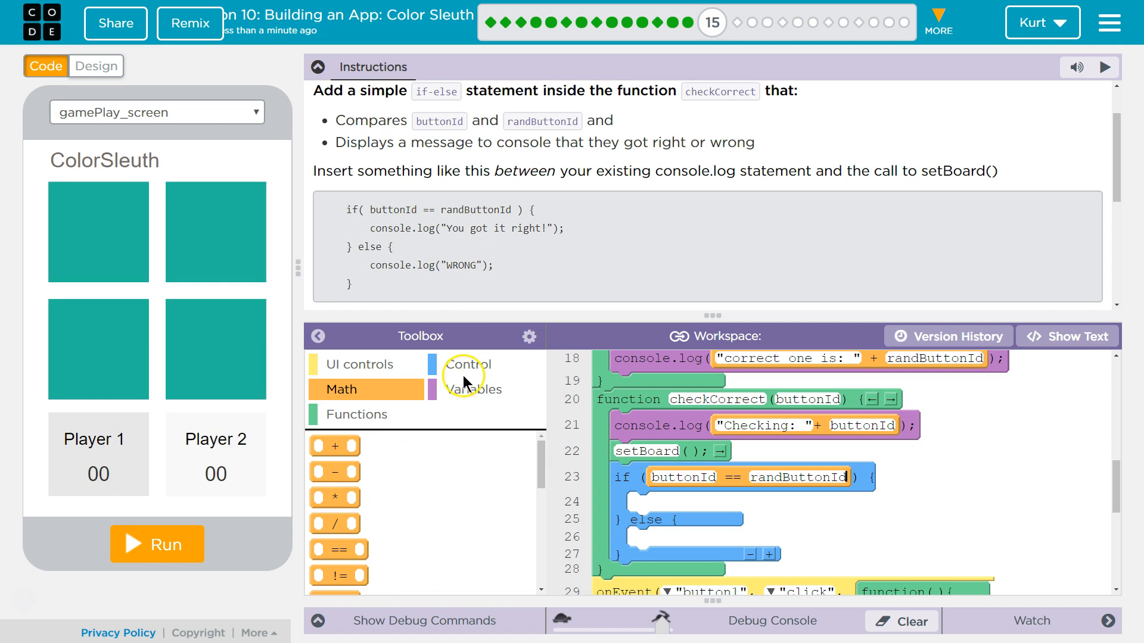
- Add console.log blocks printing 'You got it right!' in the if branch and 'Wrong' in the else branch
click(475, 389)
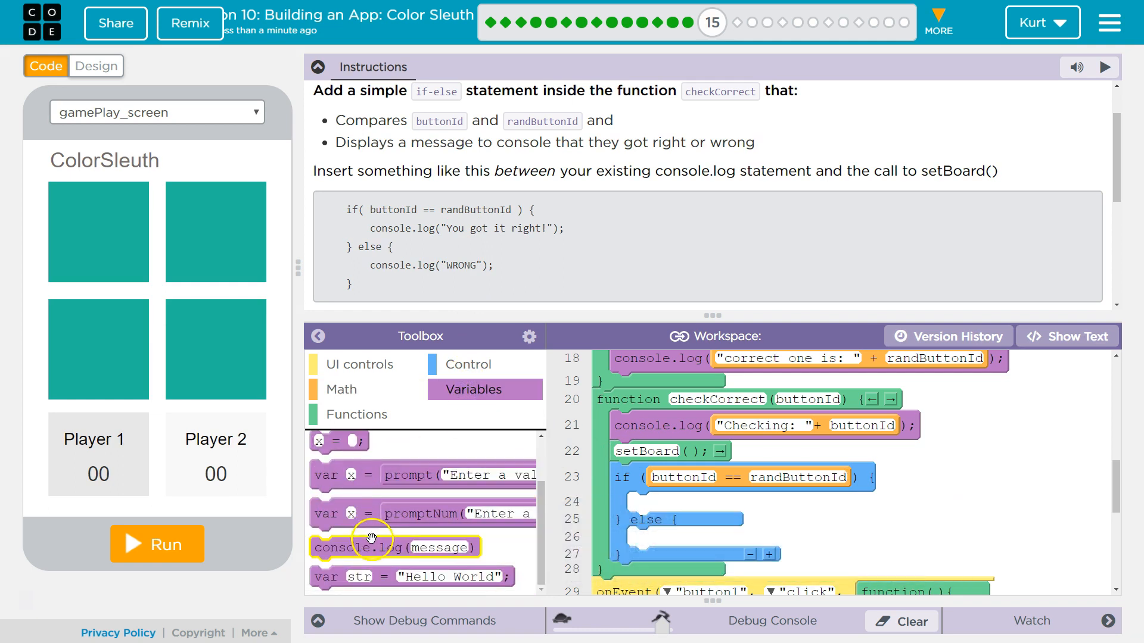
drag(372, 547, 718, 498)
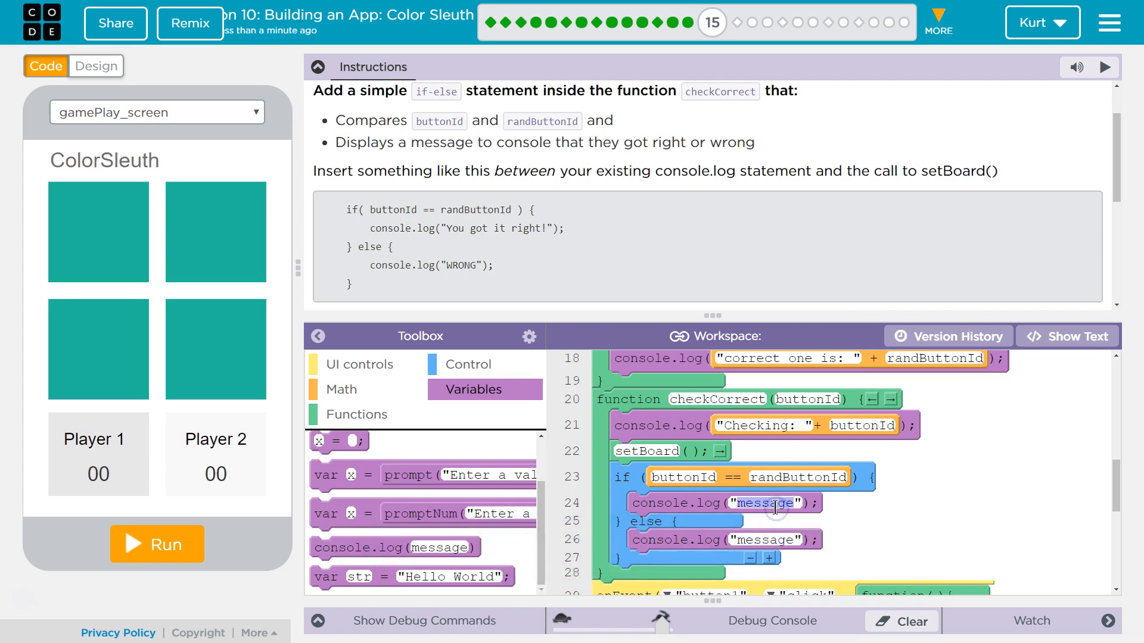
text(You got)
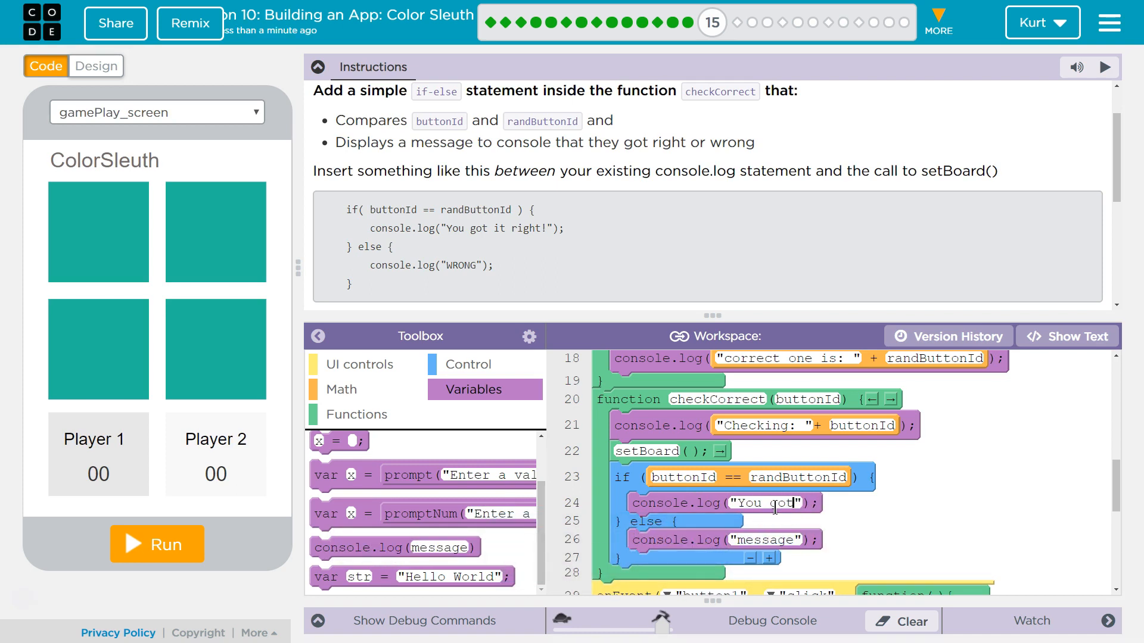
text(it right!)
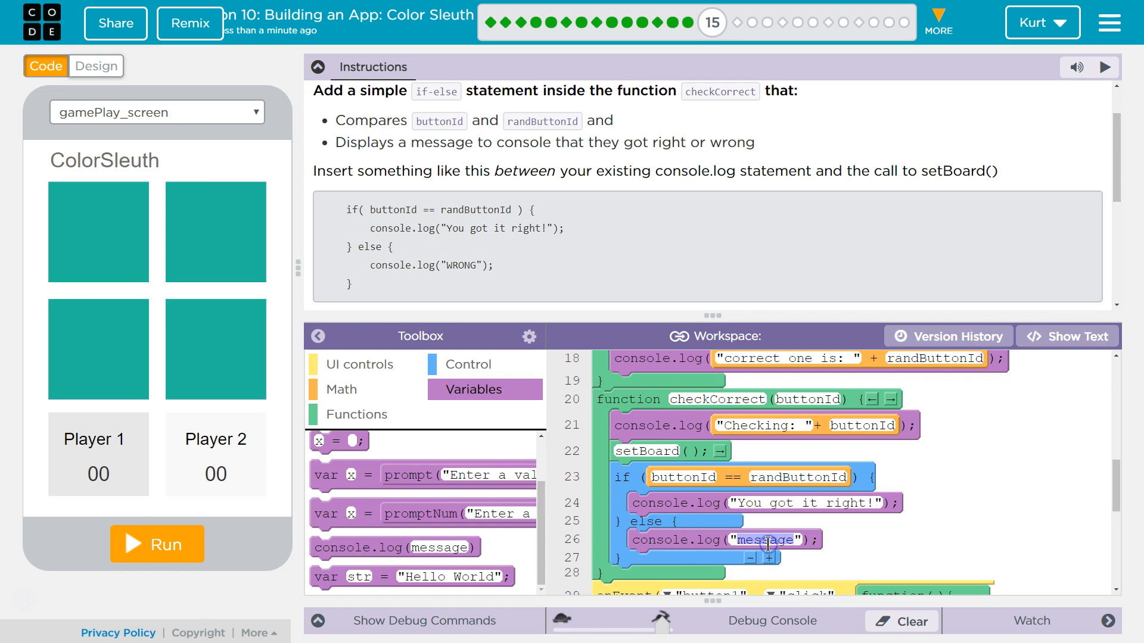
text(Wrong)
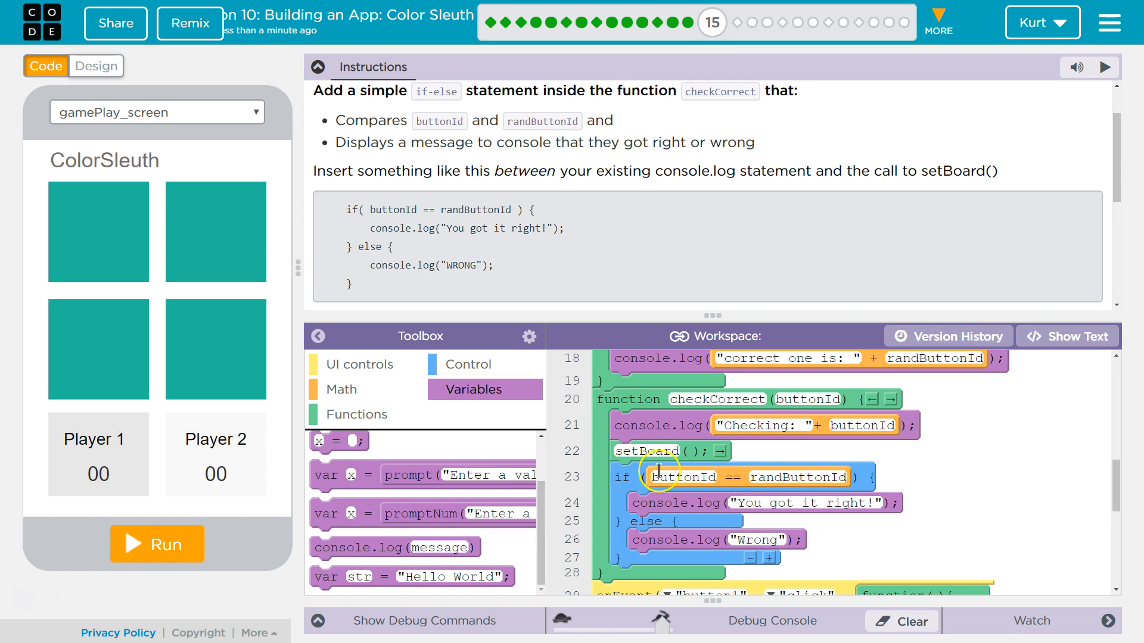
mouse_move(816, 472)
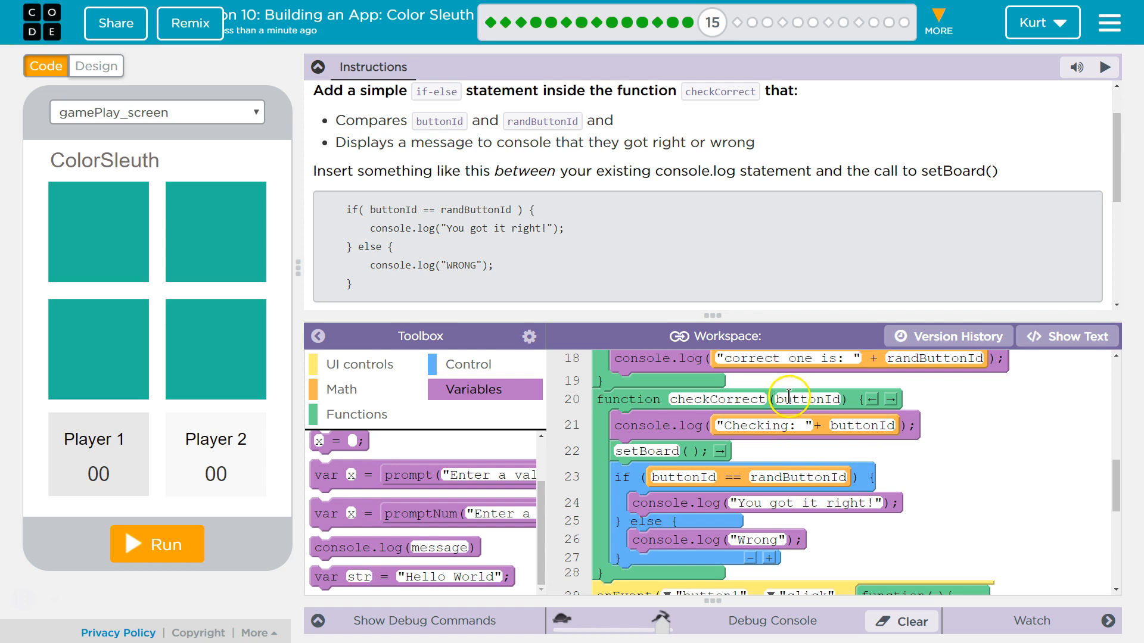
mouse_move(531, 245)
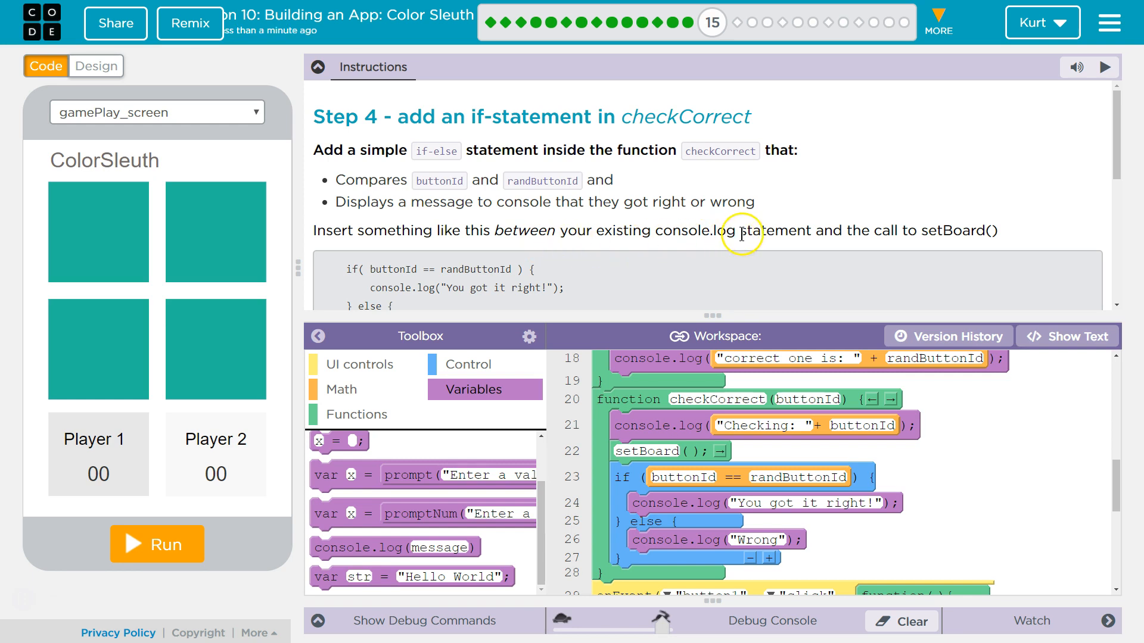
- Scroll through the TEST IT instructions, then collapse the Instructions panel
scroll(down, 3)
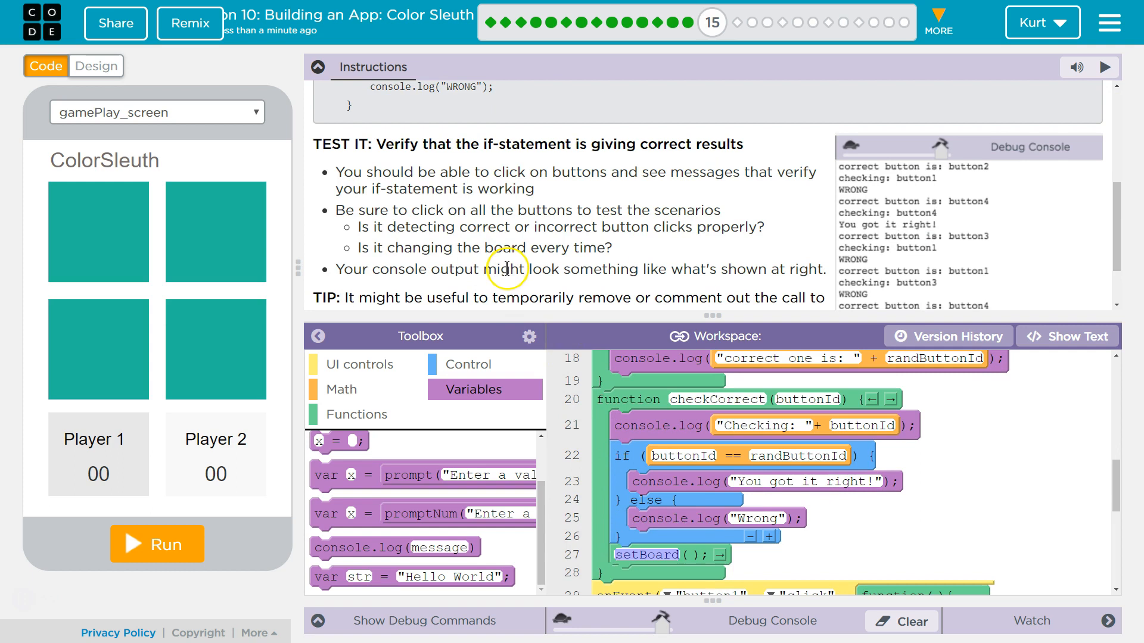
mouse_move(533, 190)
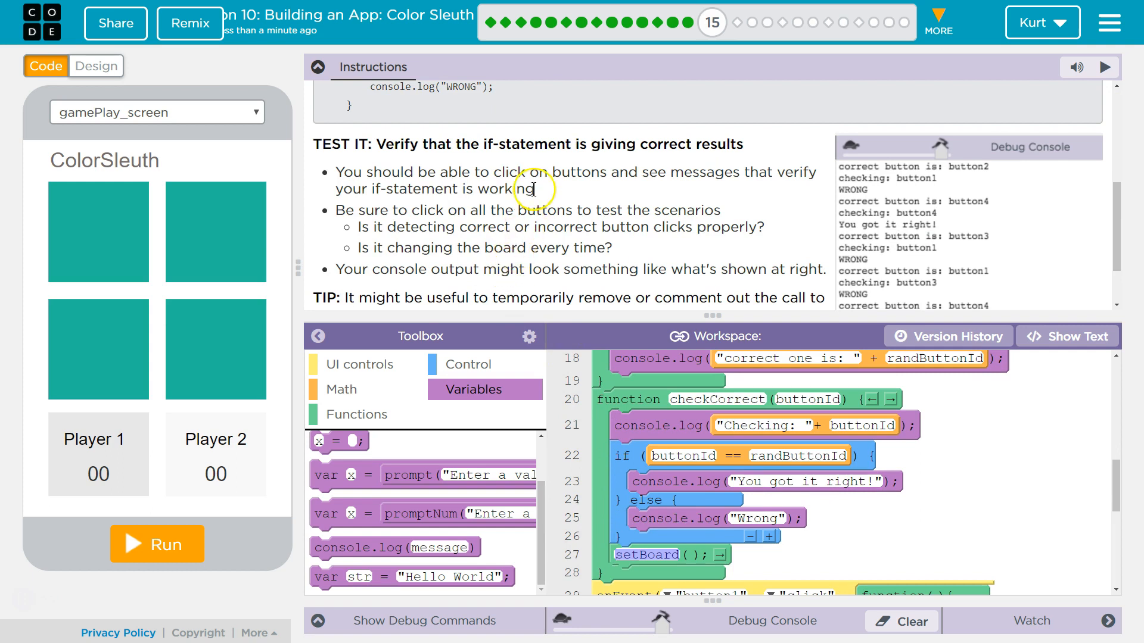
mouse_move(536, 262)
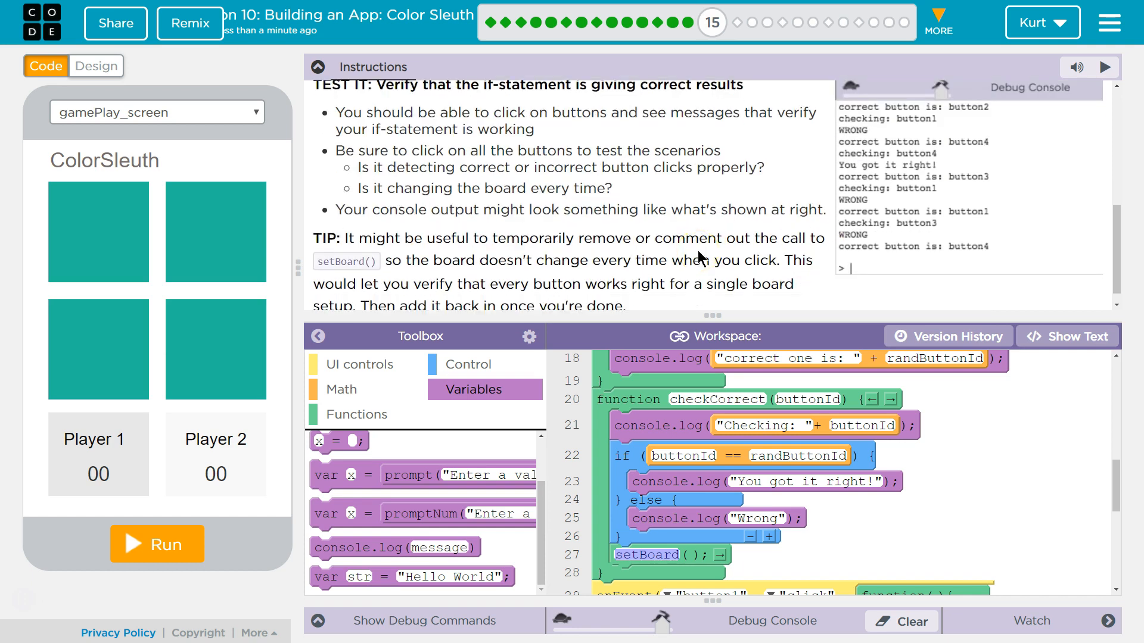
click(318, 66)
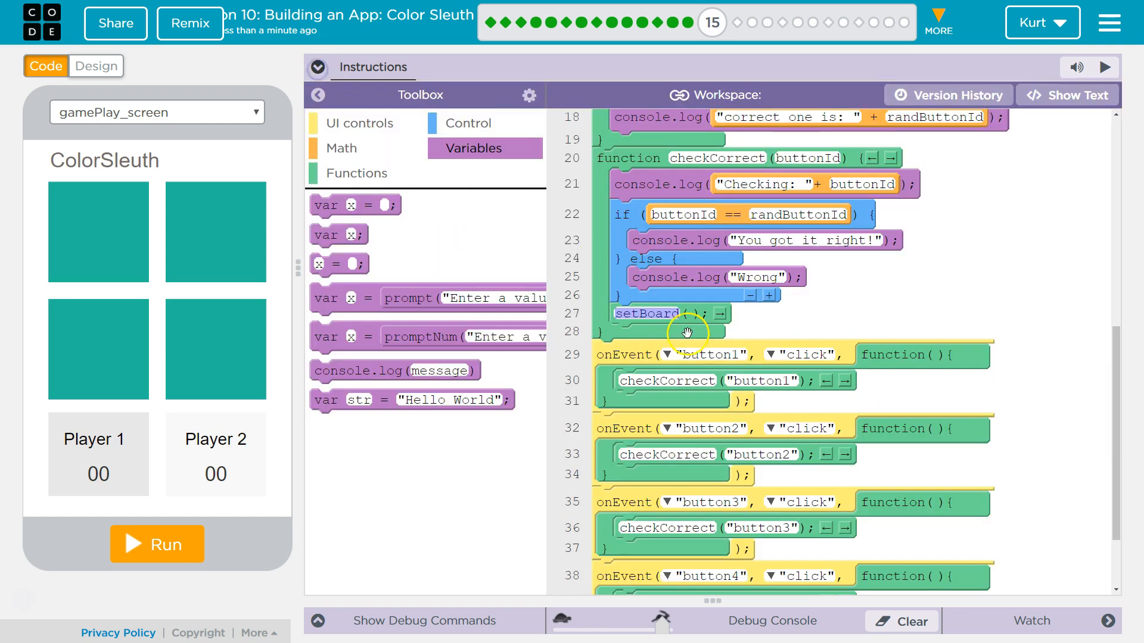
- Collapse the toolbox and scroll down to checkCorrect and the onEvent handlers
click(317, 95)
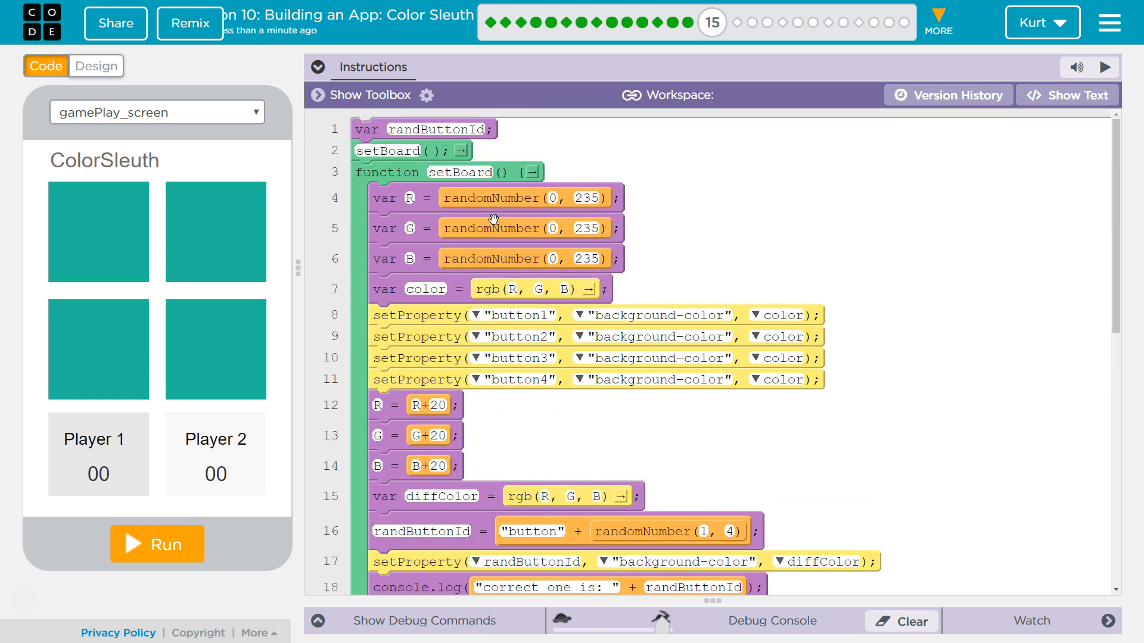
scroll(down, 3)
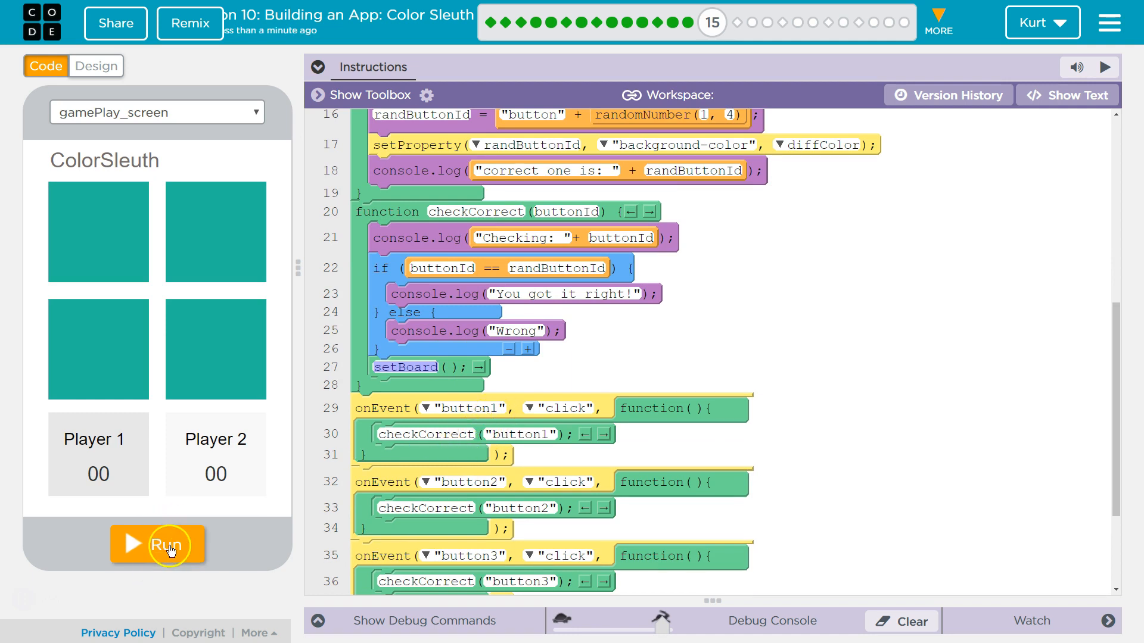
- Run Color Sleuth, check the console for 'You got it right!', and review setBoard and checkCorrect
click(157, 544)
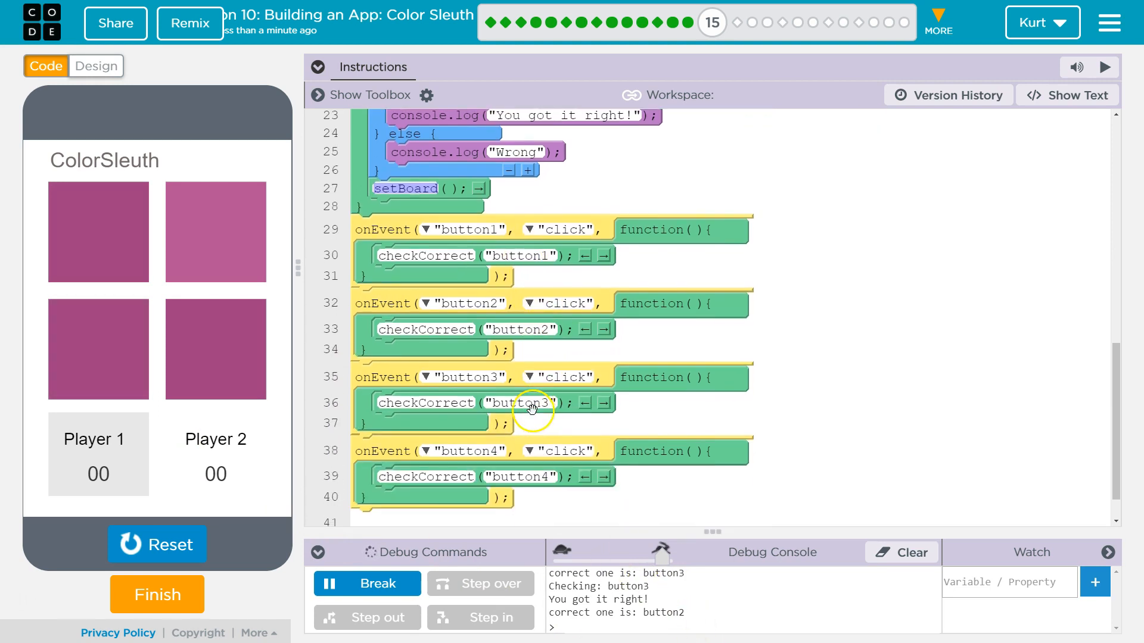
mouse_move(531, 383)
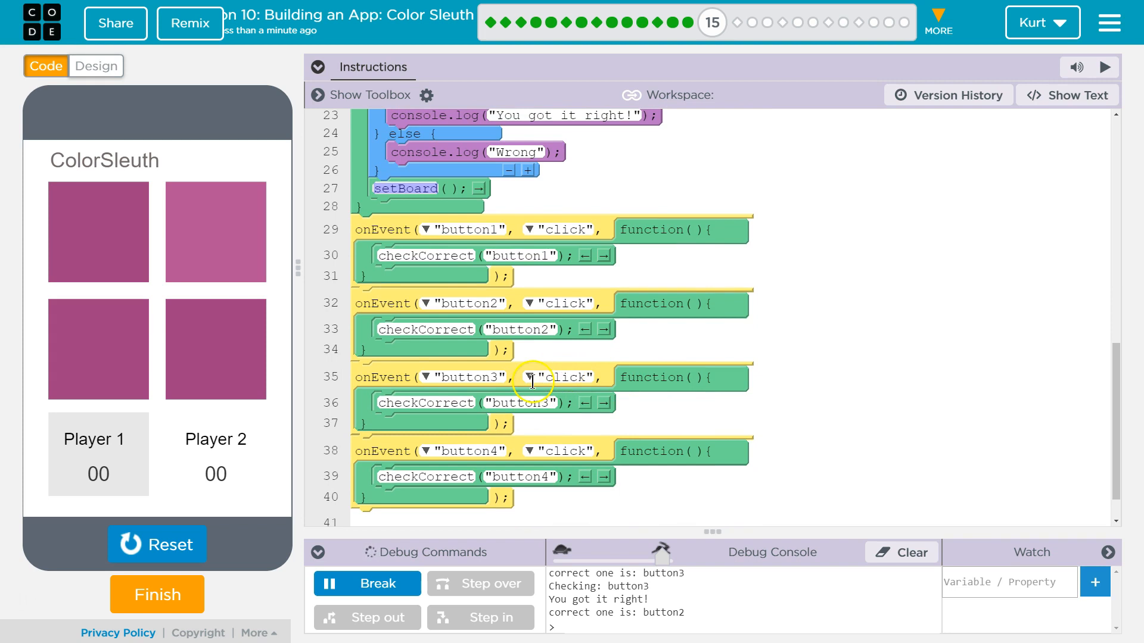
mouse_move(609, 426)
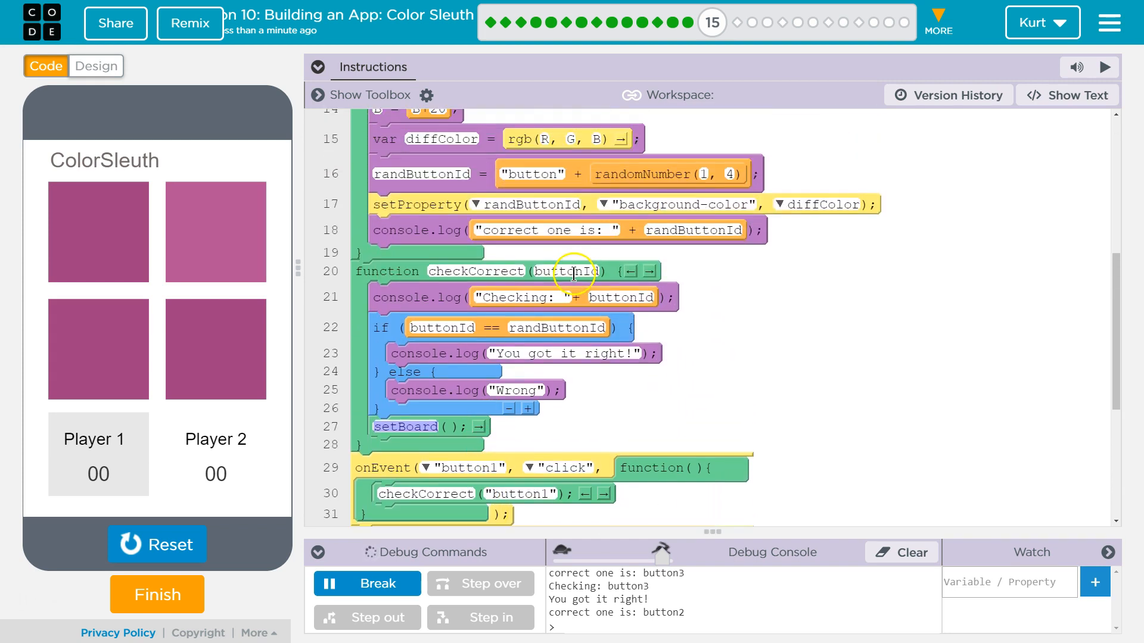
scroll(down, 3)
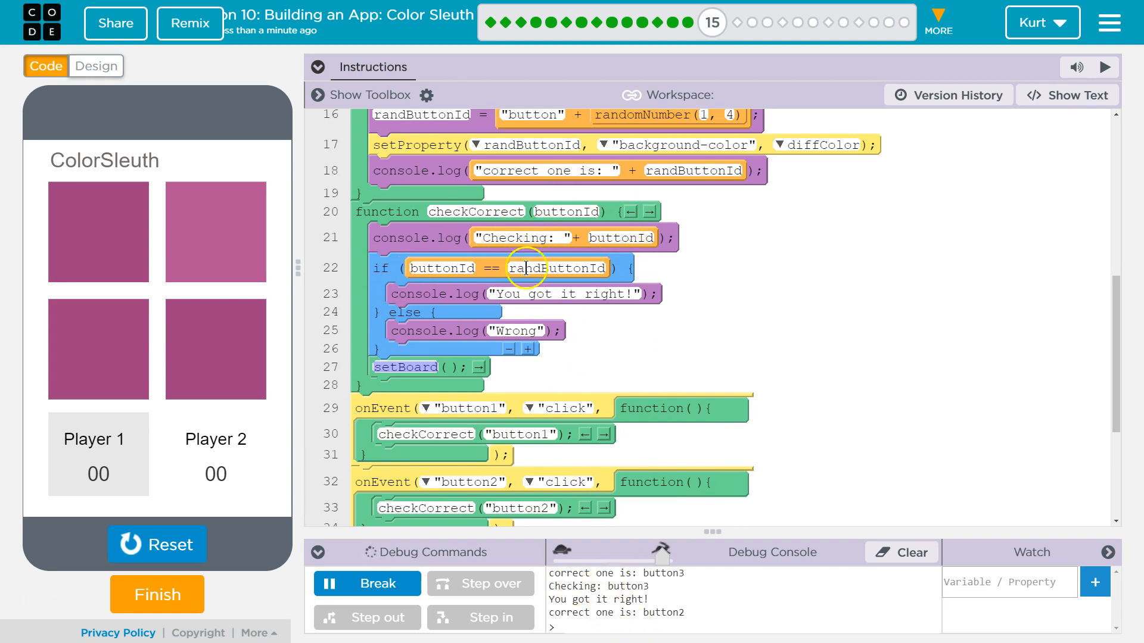
mouse_move(496, 271)
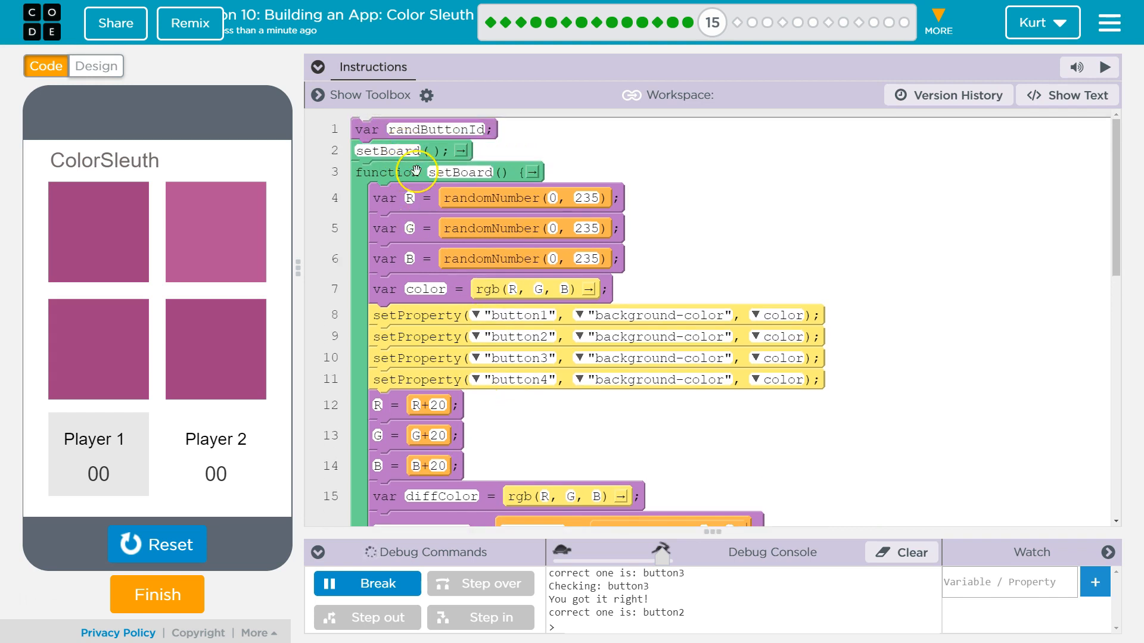
mouse_move(480, 385)
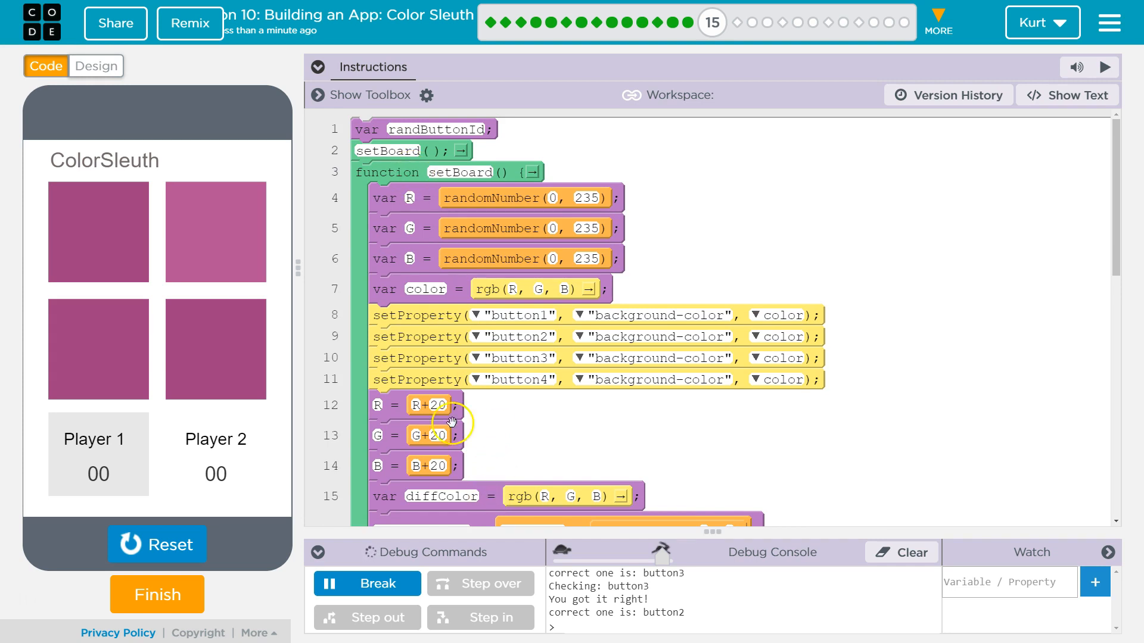
scroll(down, 3)
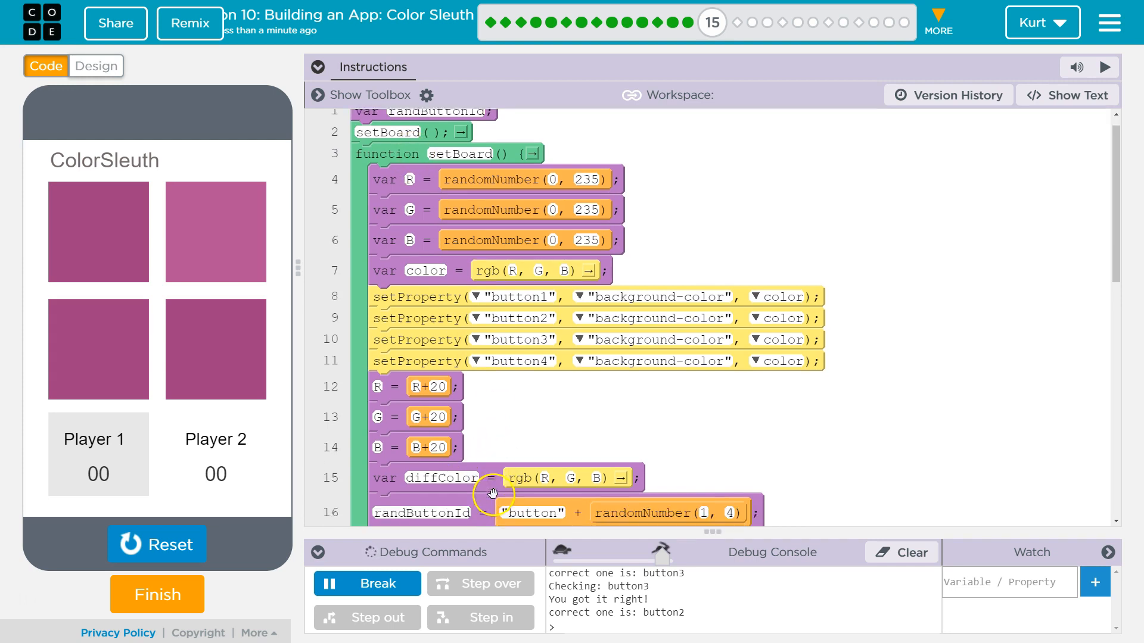
scroll(down, 3)
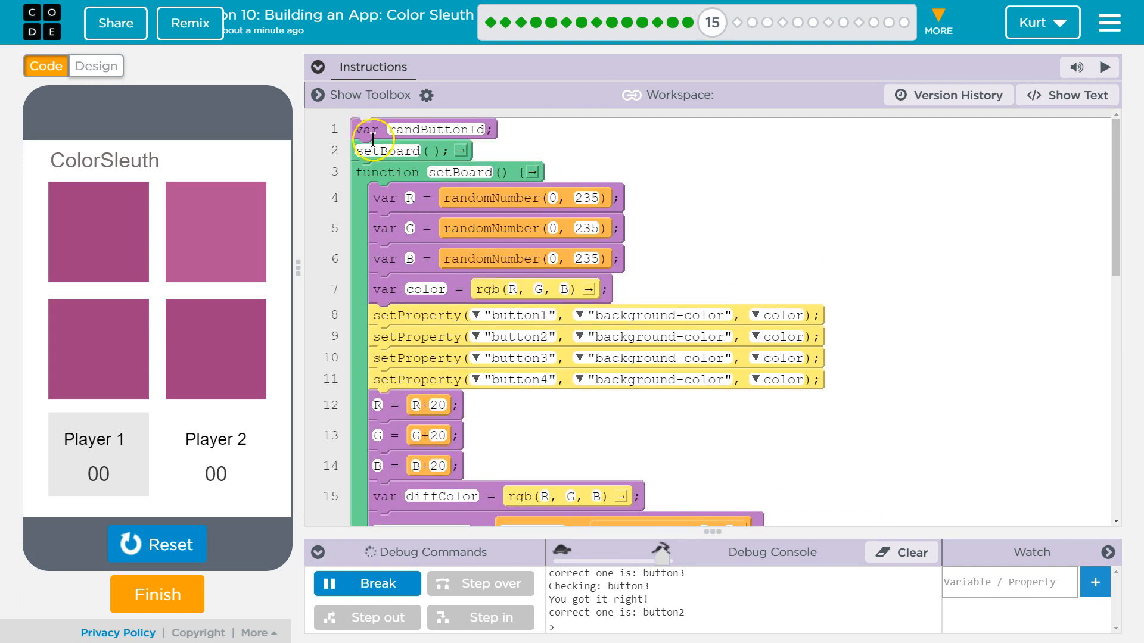
scroll(down, 3)
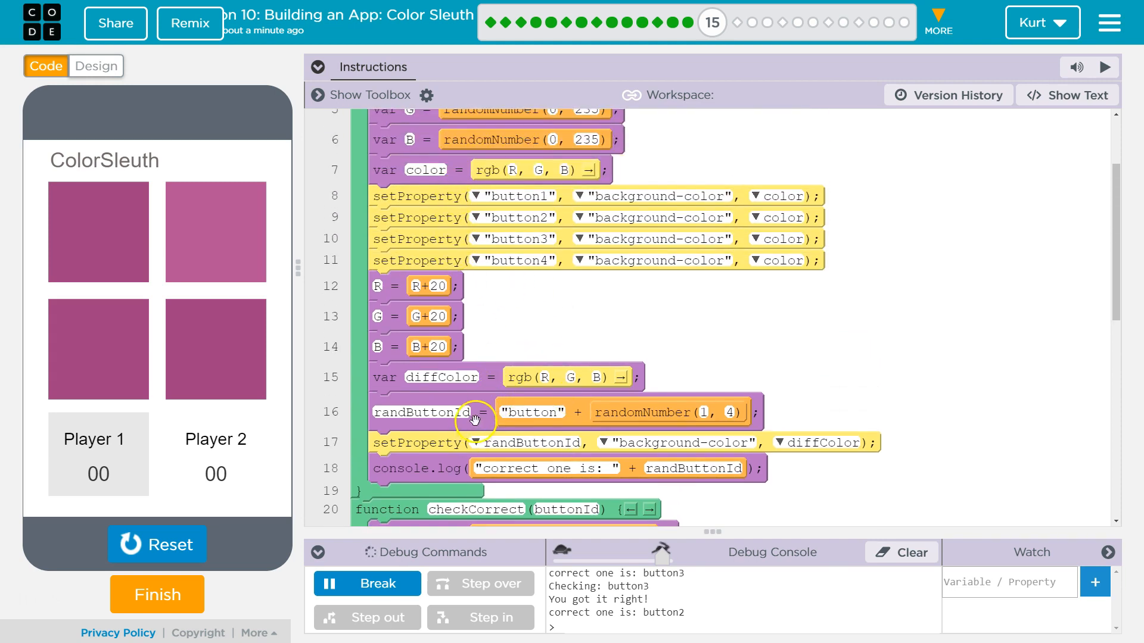
scroll(down, 3)
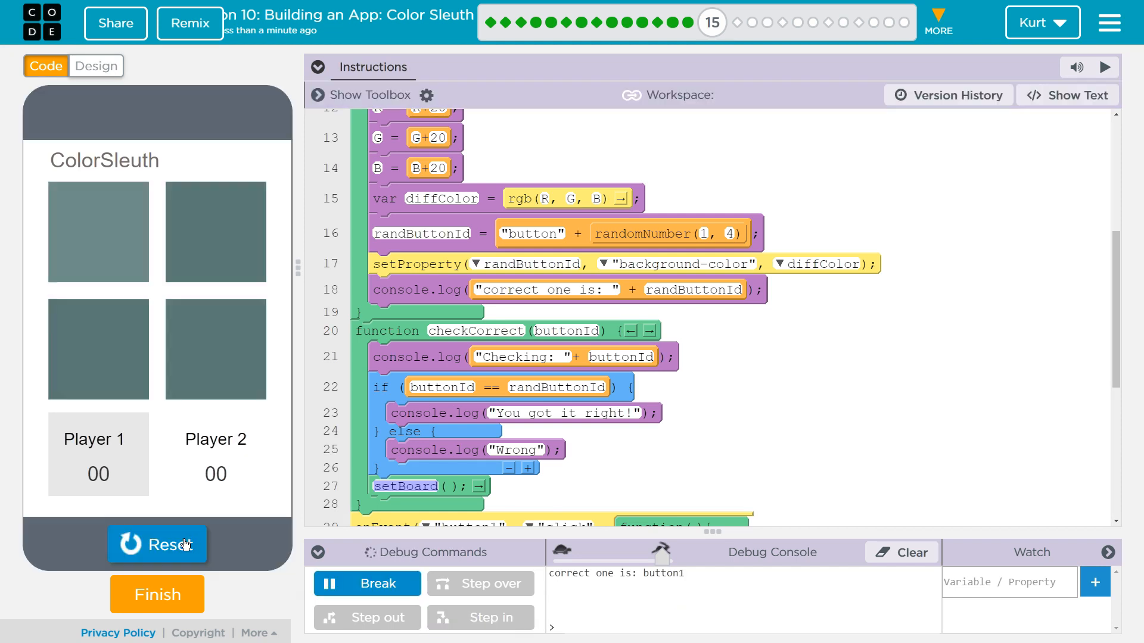
- Restart the app, test four squares including two wrong picks, then hide the instructions
click(98, 348)
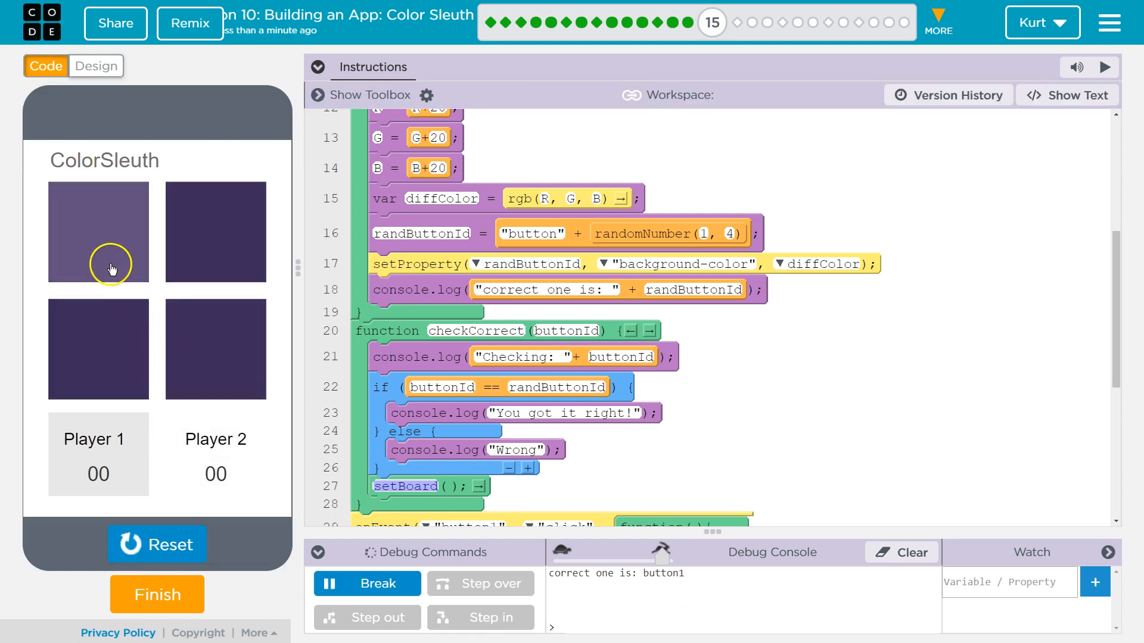
click(98, 232)
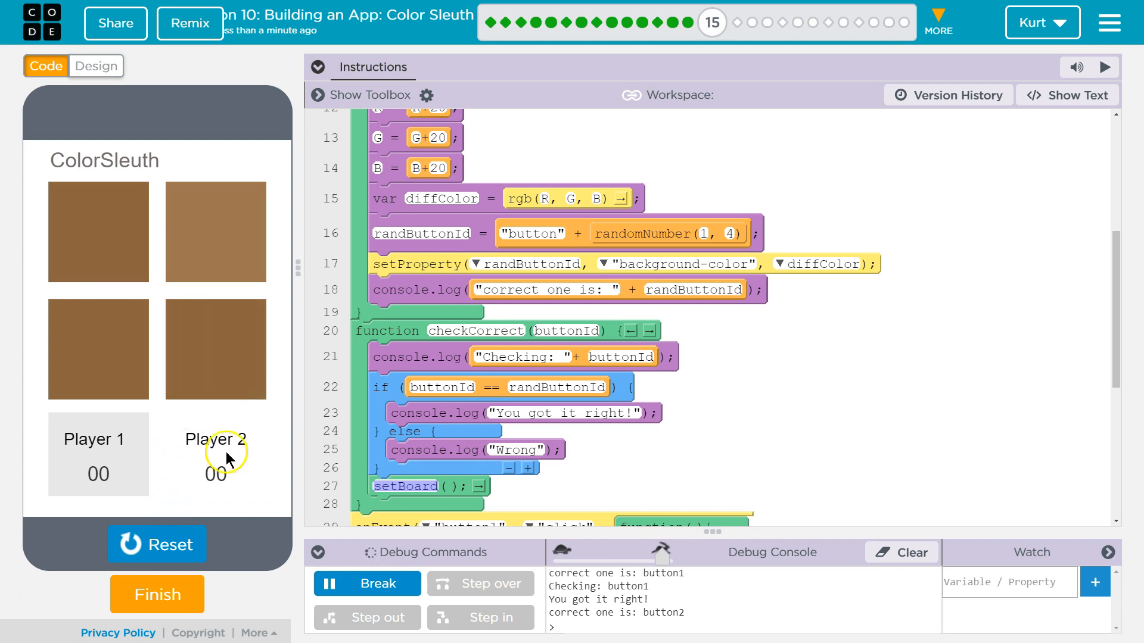
click(215, 231)
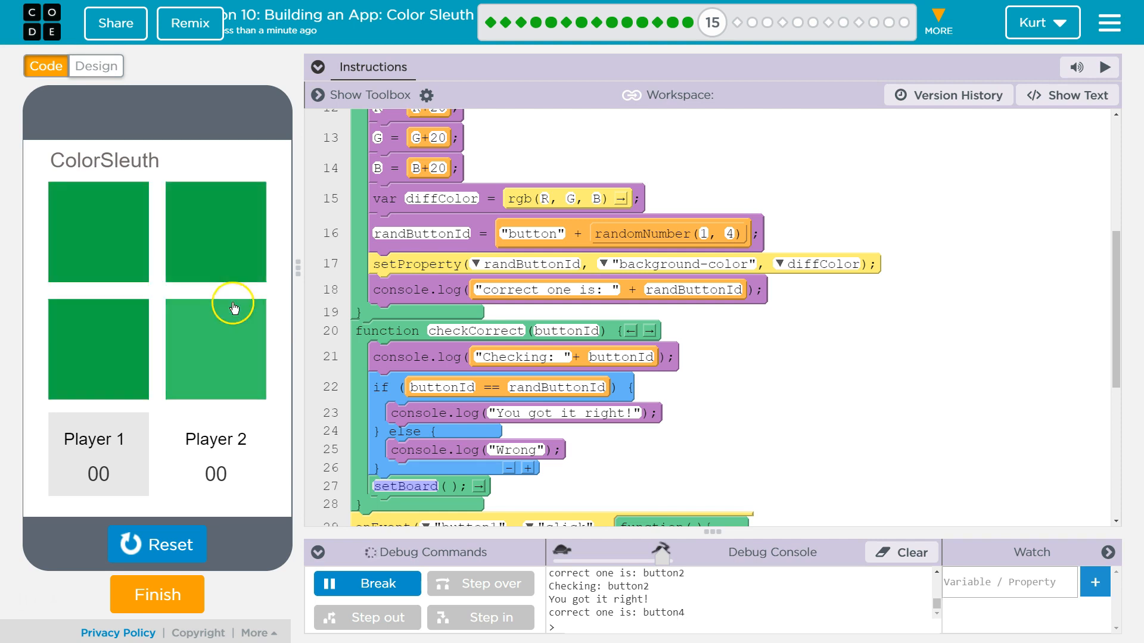
click(215, 348)
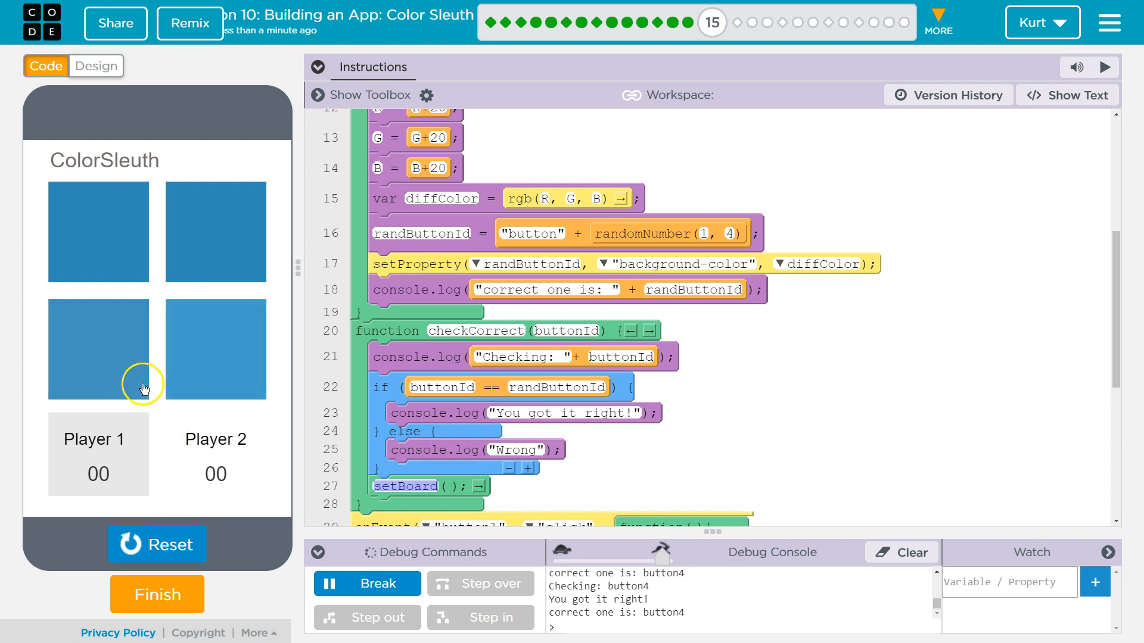
click(98, 348)
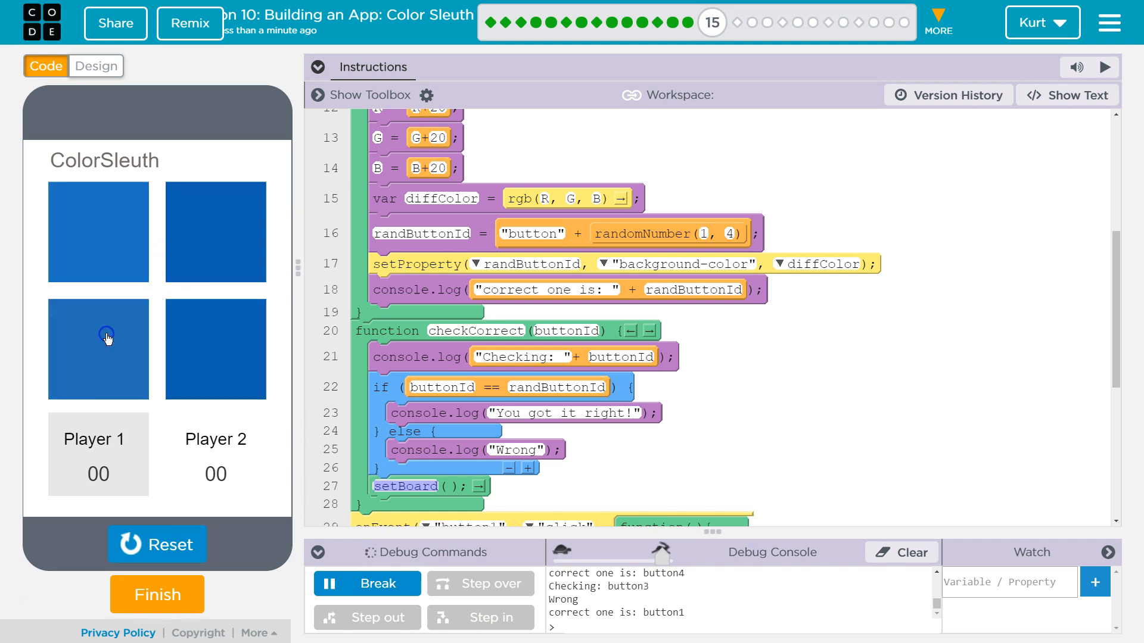
click(215, 348)
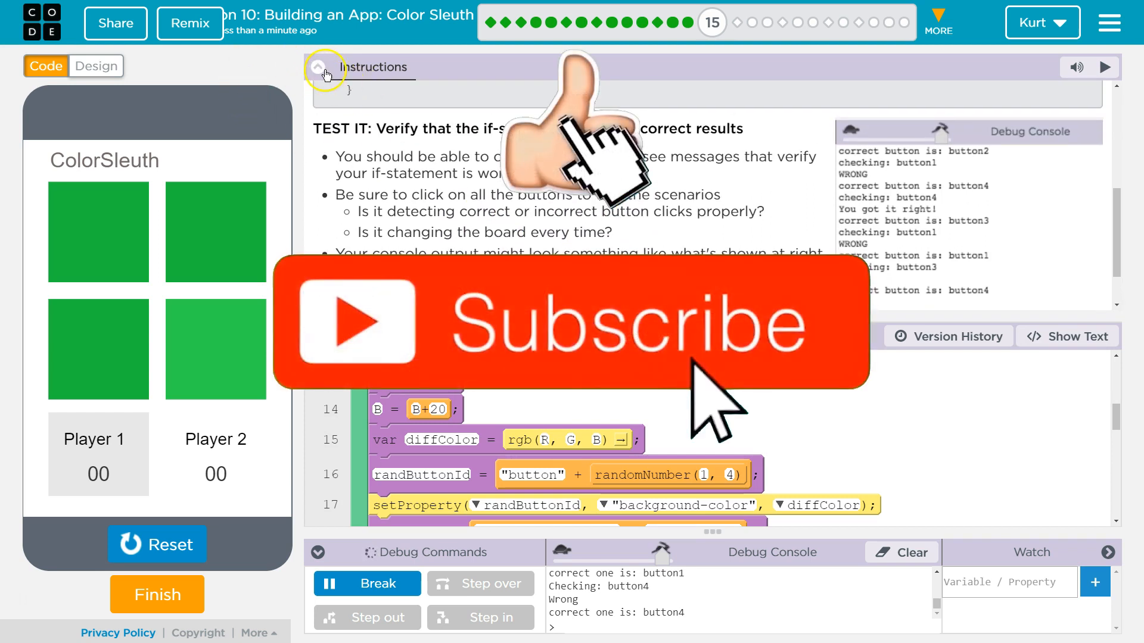
click(317, 67)
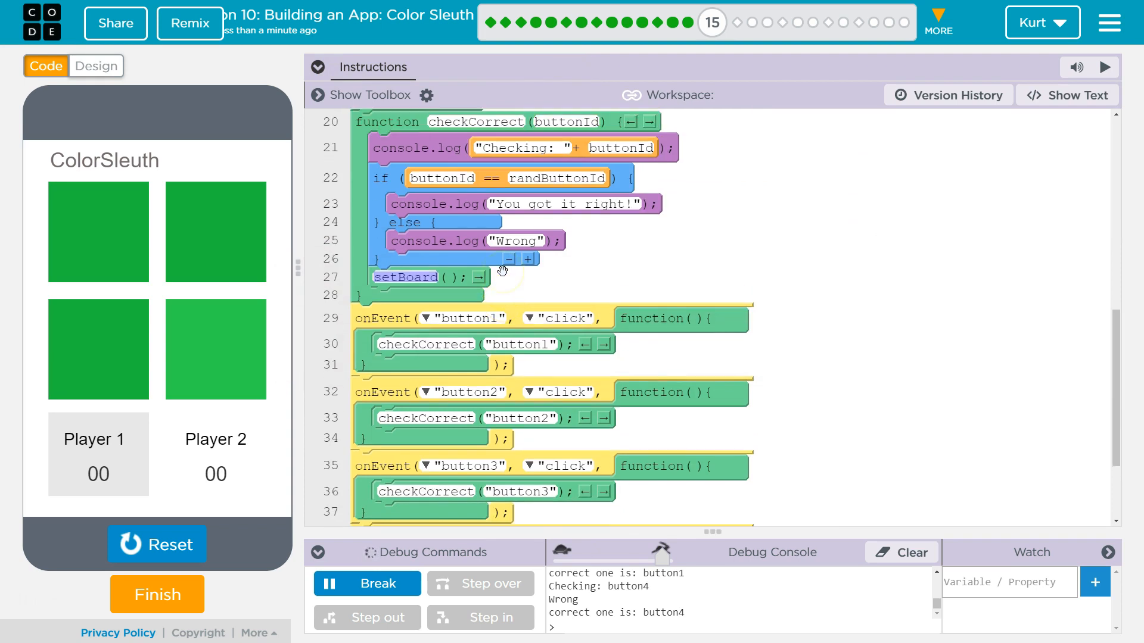